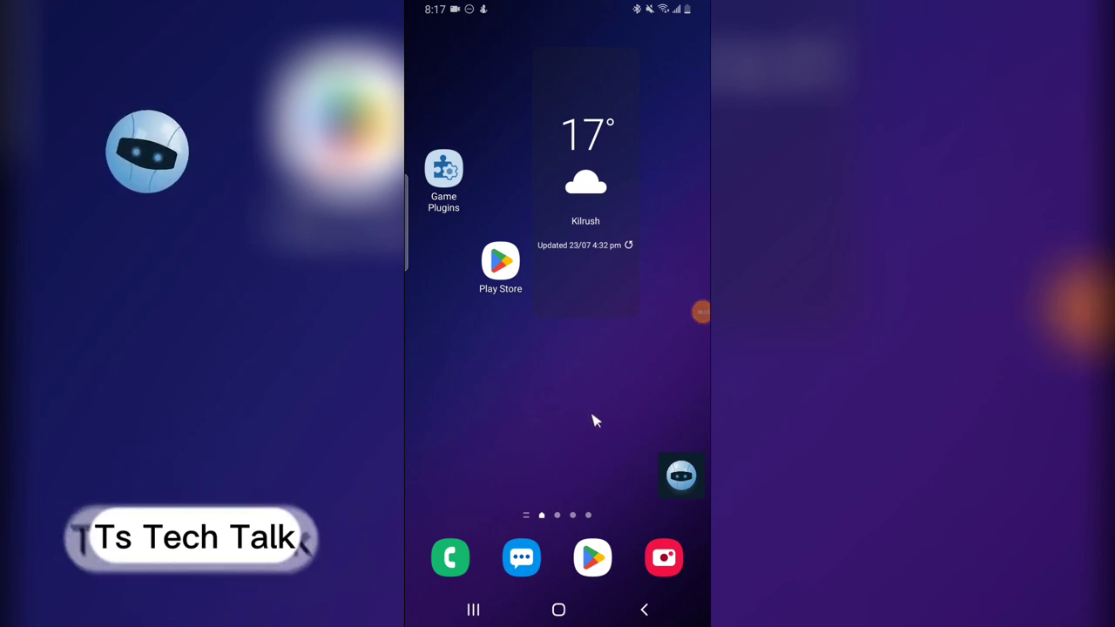
mouse_move(598, 425)
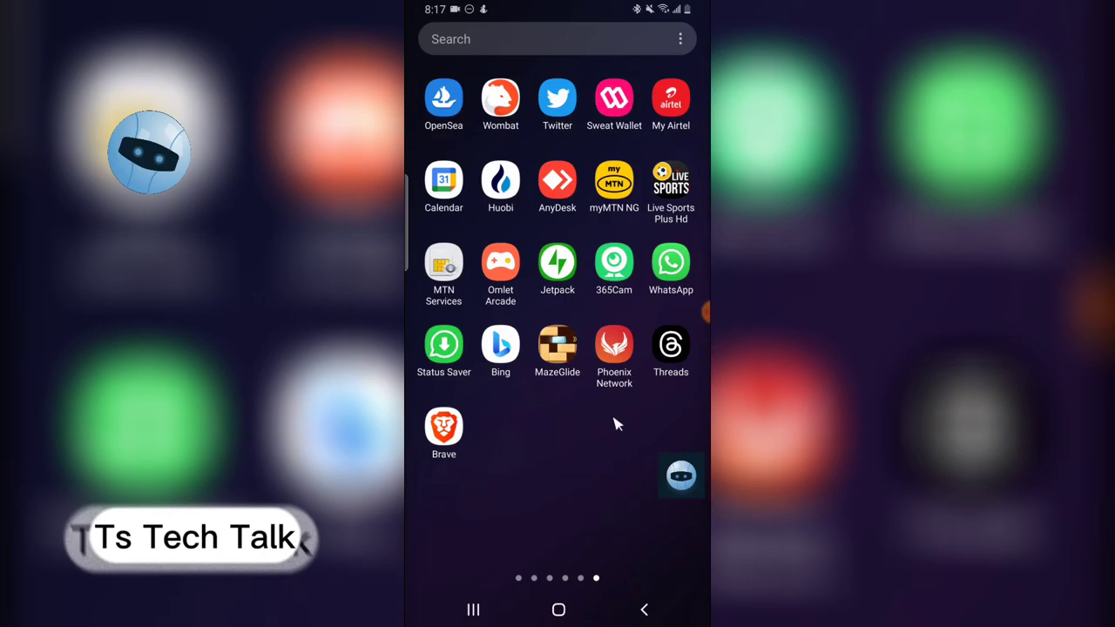
Launch the Threads app to reach the Privacy settings
click(671, 345)
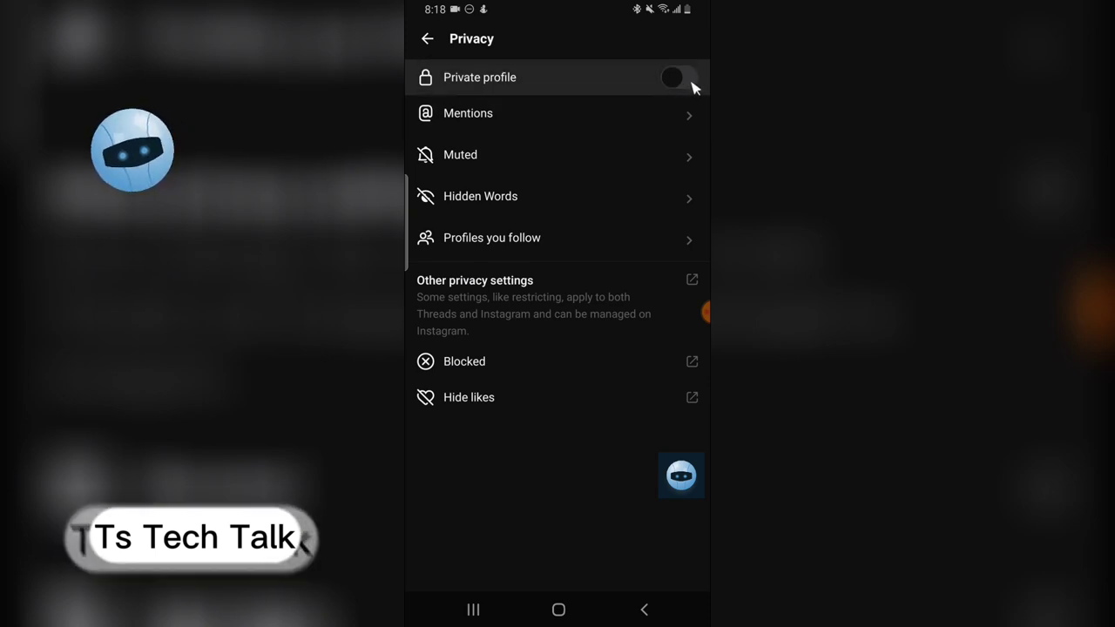
Switch on Private profile, confirm with OK, and return to the profile page
click(671, 77)
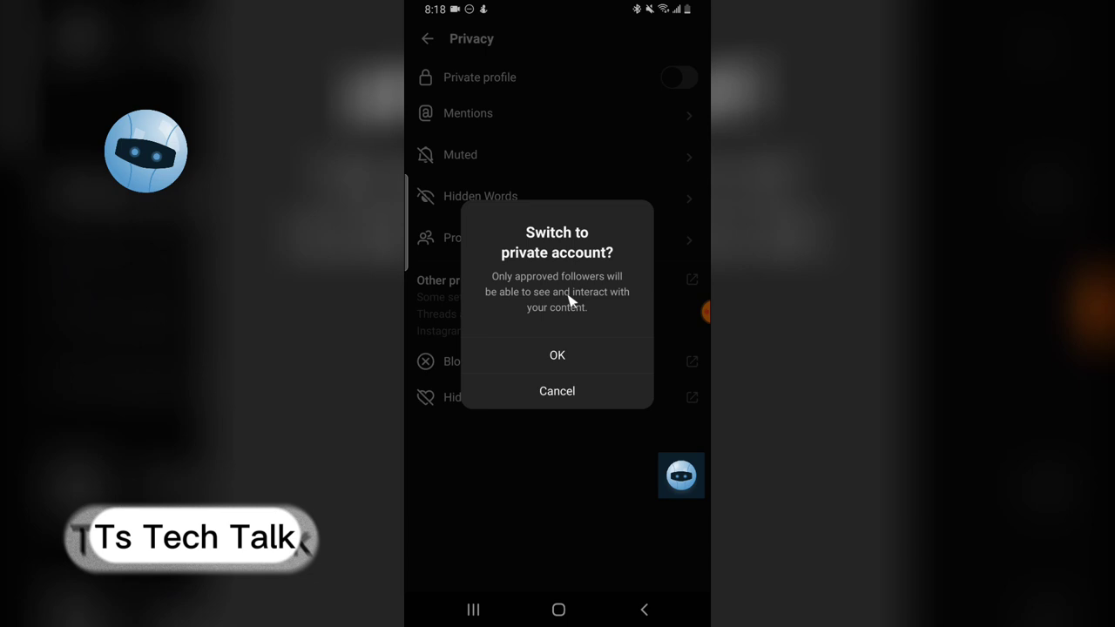
mouse_move(621, 331)
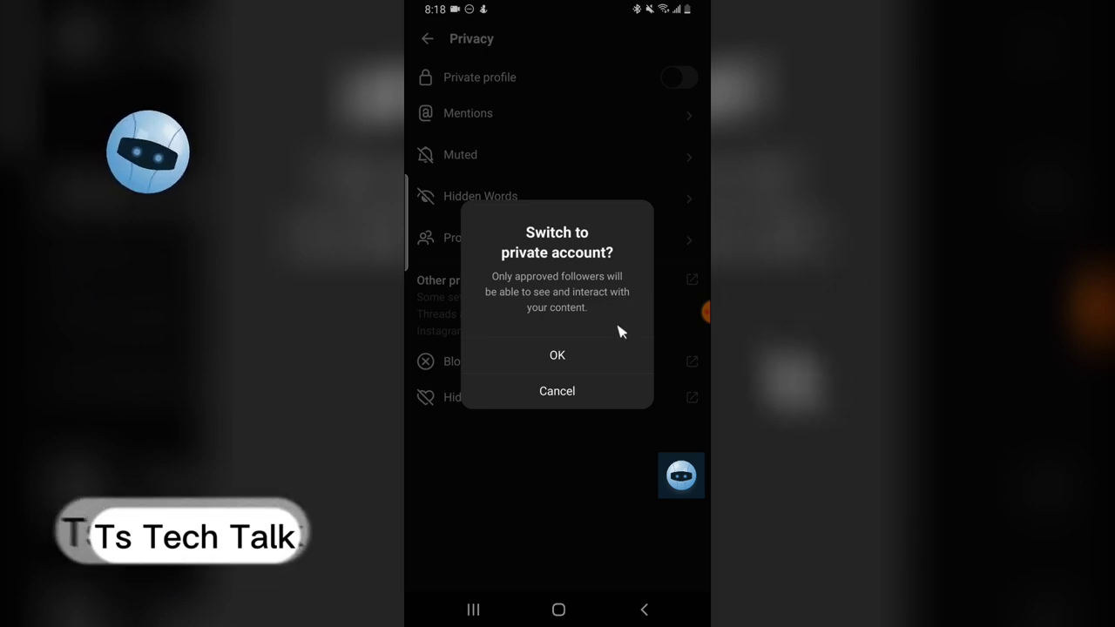
click(556, 354)
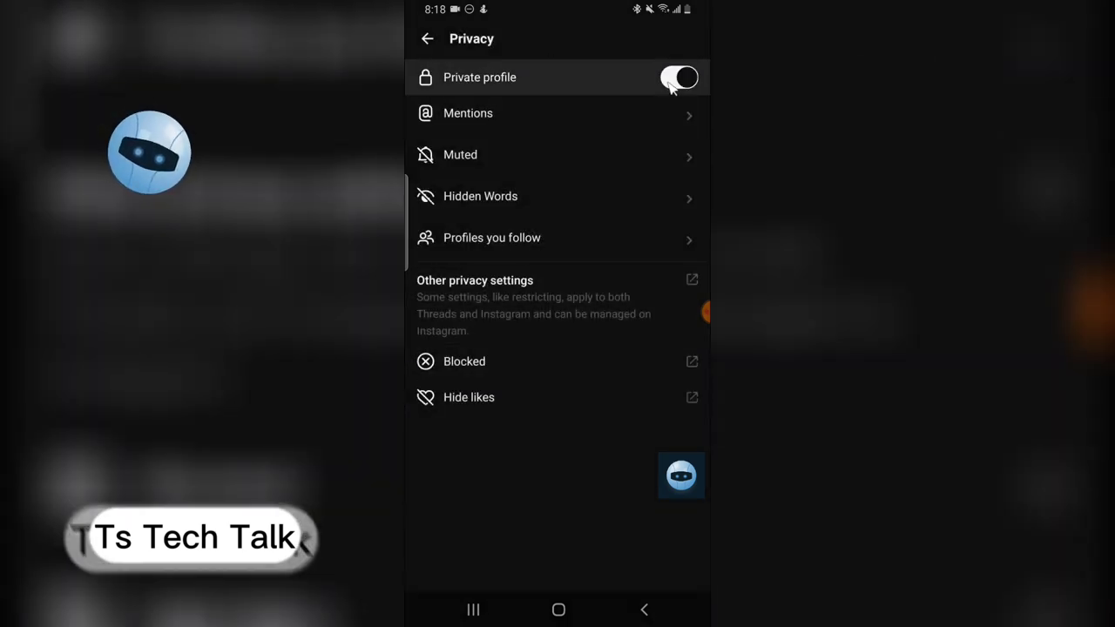
click(426, 39)
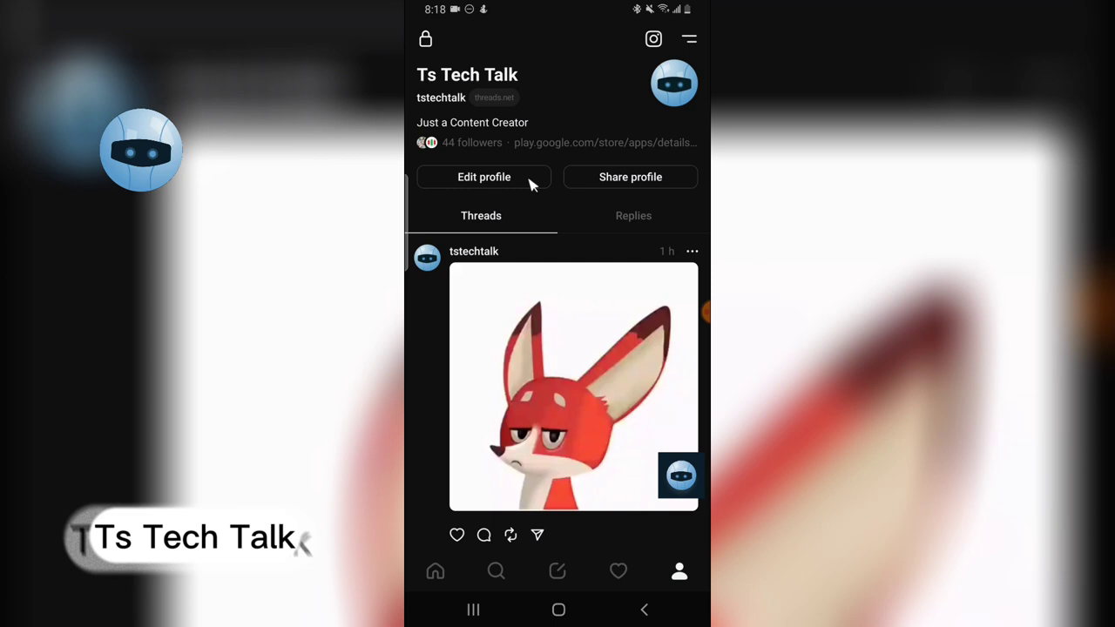
In Edit profile, turn off Private profile, confirm the public switch, and close the editor
click(484, 177)
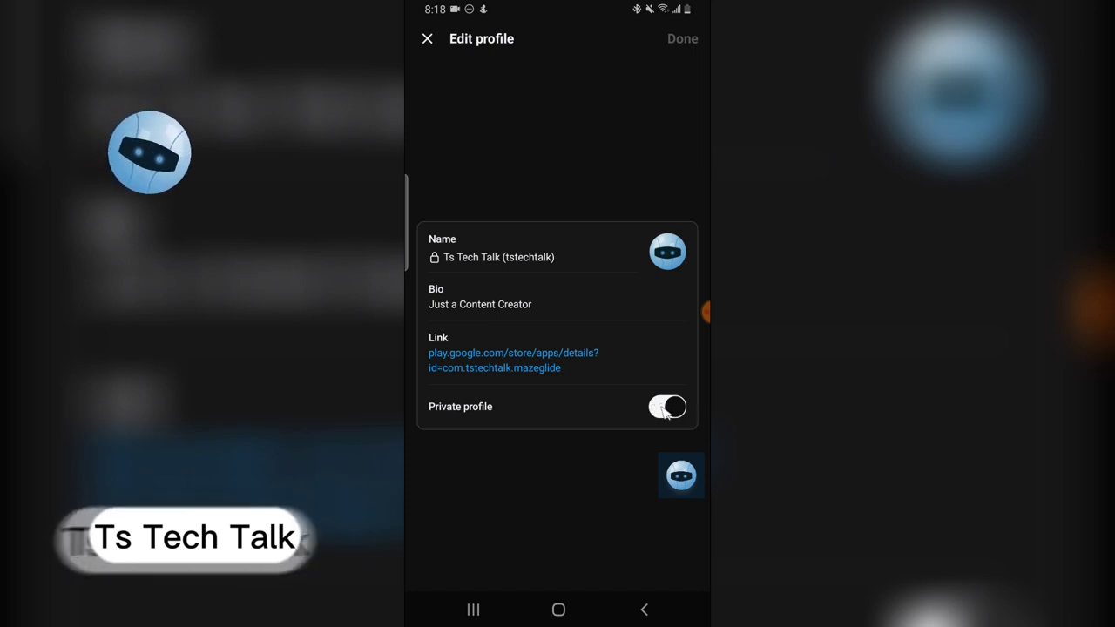
click(667, 406)
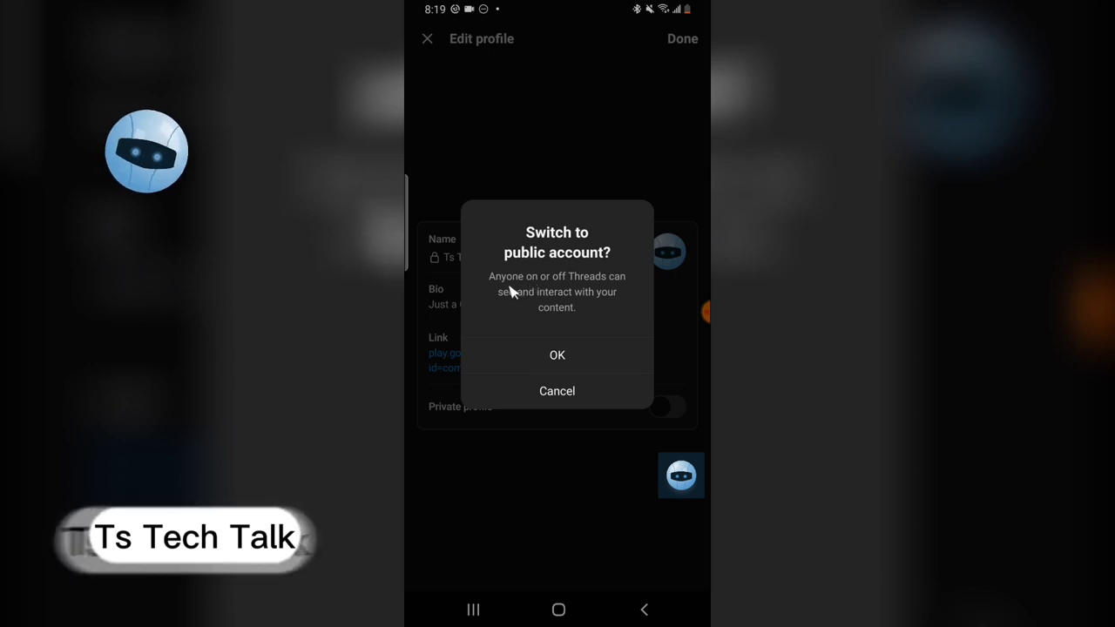
mouse_move(549, 290)
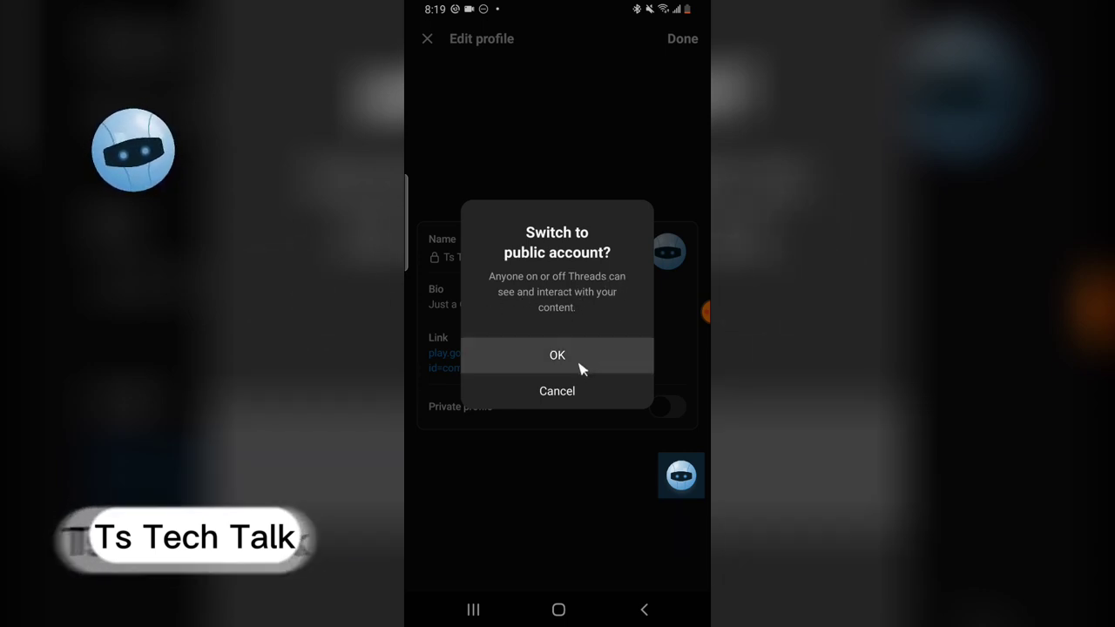
click(556, 354)
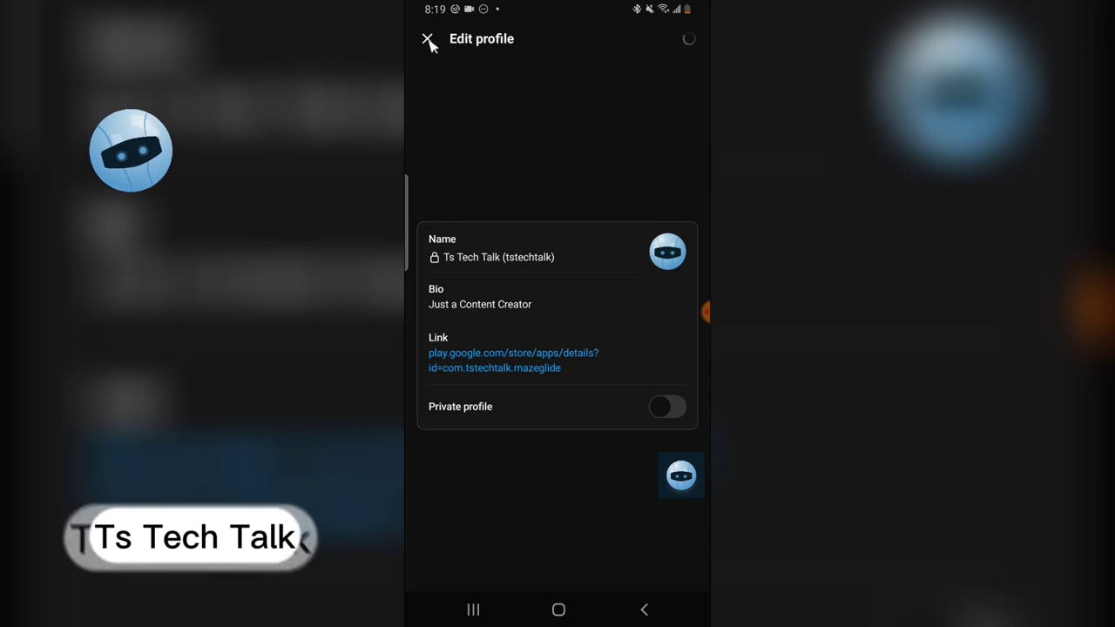
click(428, 40)
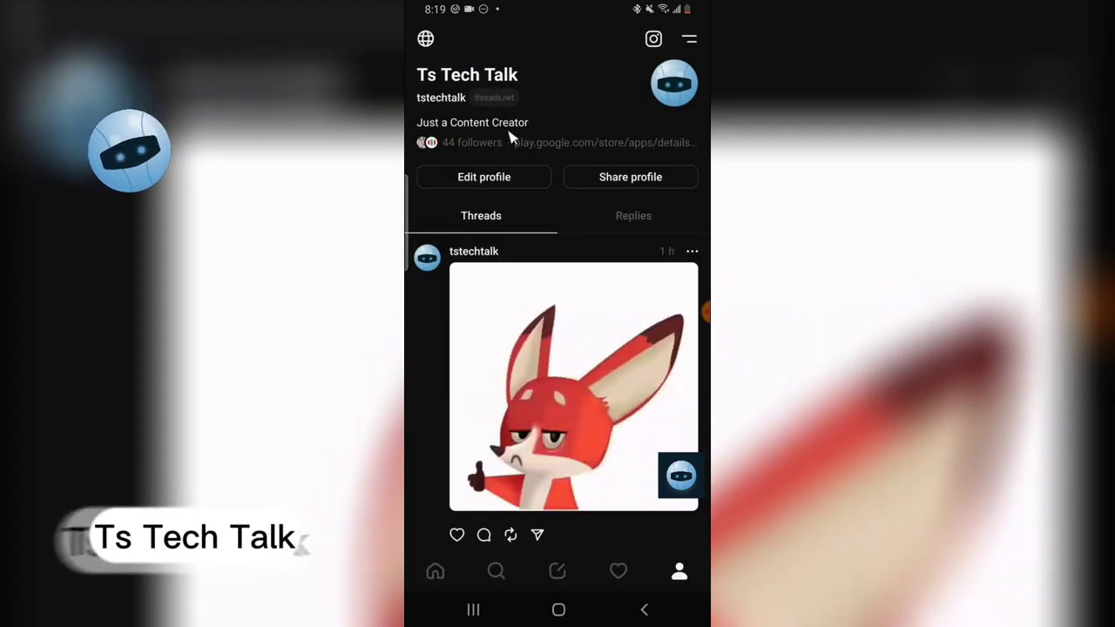
mouse_move(518, 240)
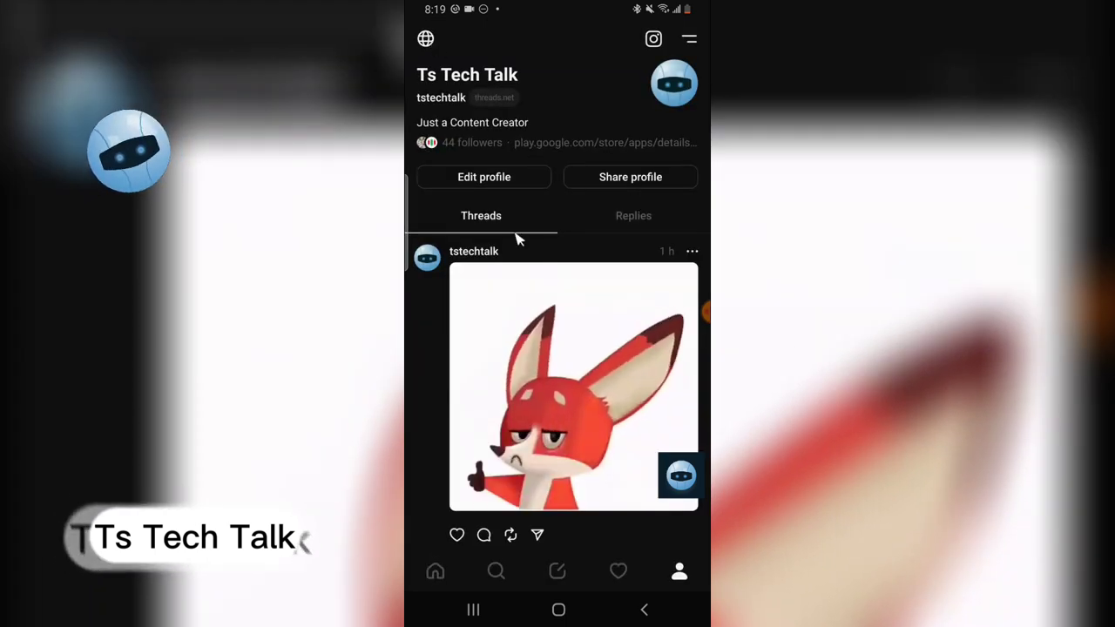
In Edit profile, turn Private profile back on, confirm with OK, and close the editor
click(483, 177)
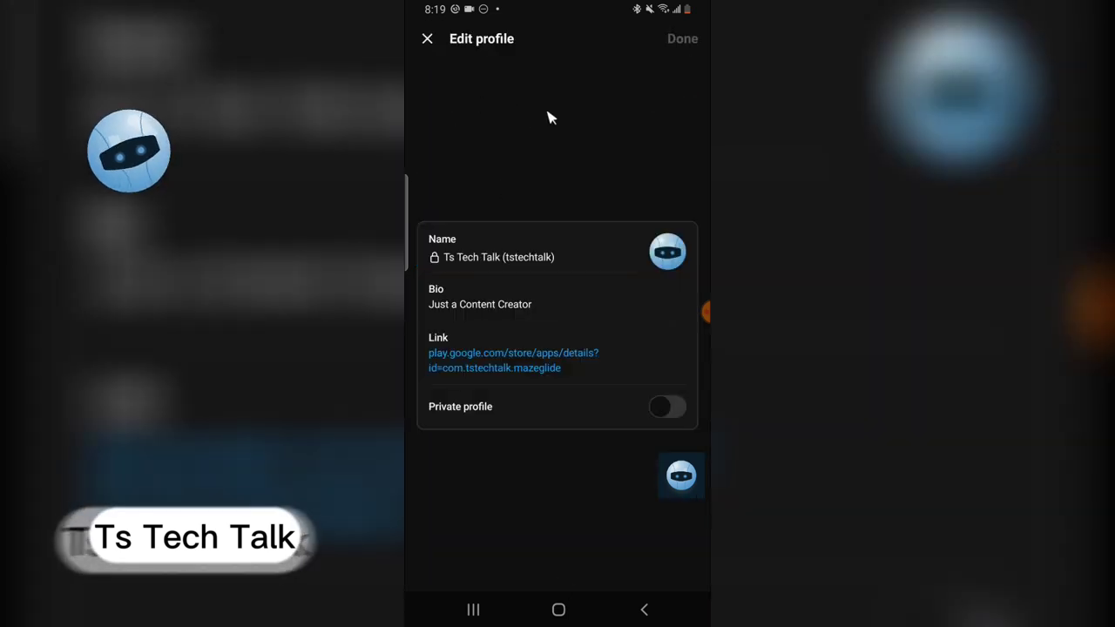
mouse_move(488, 100)
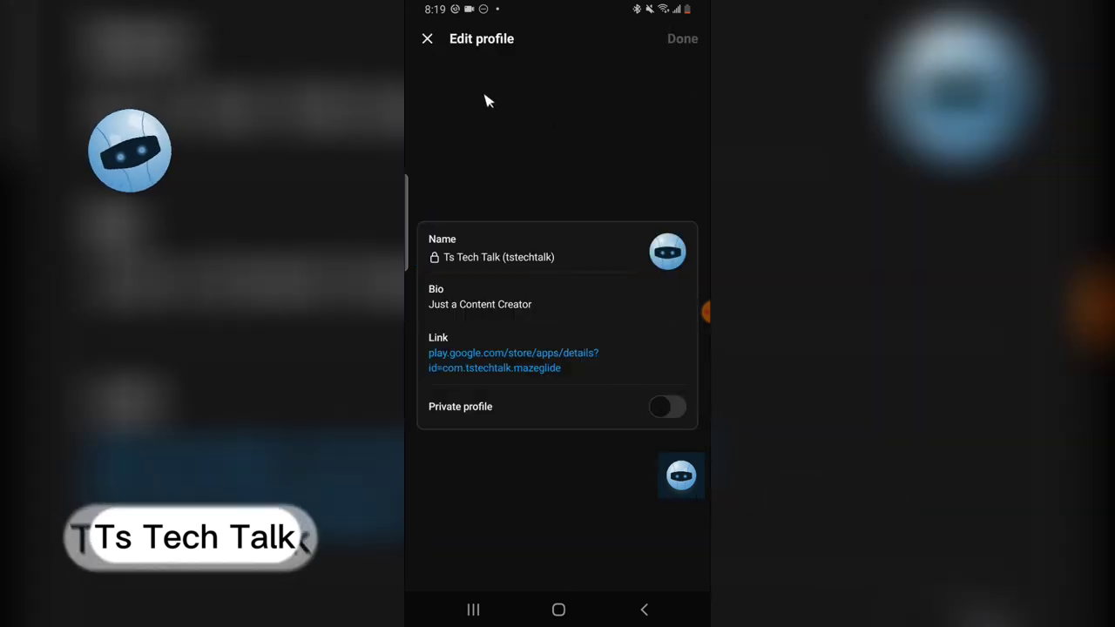
click(667, 406)
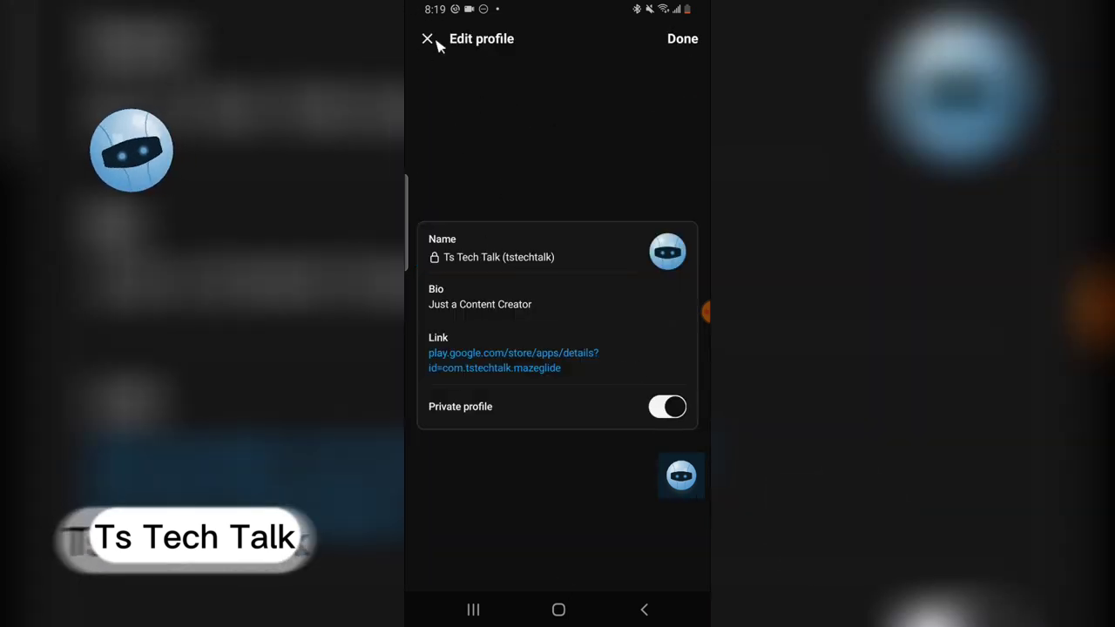
click(667, 407)
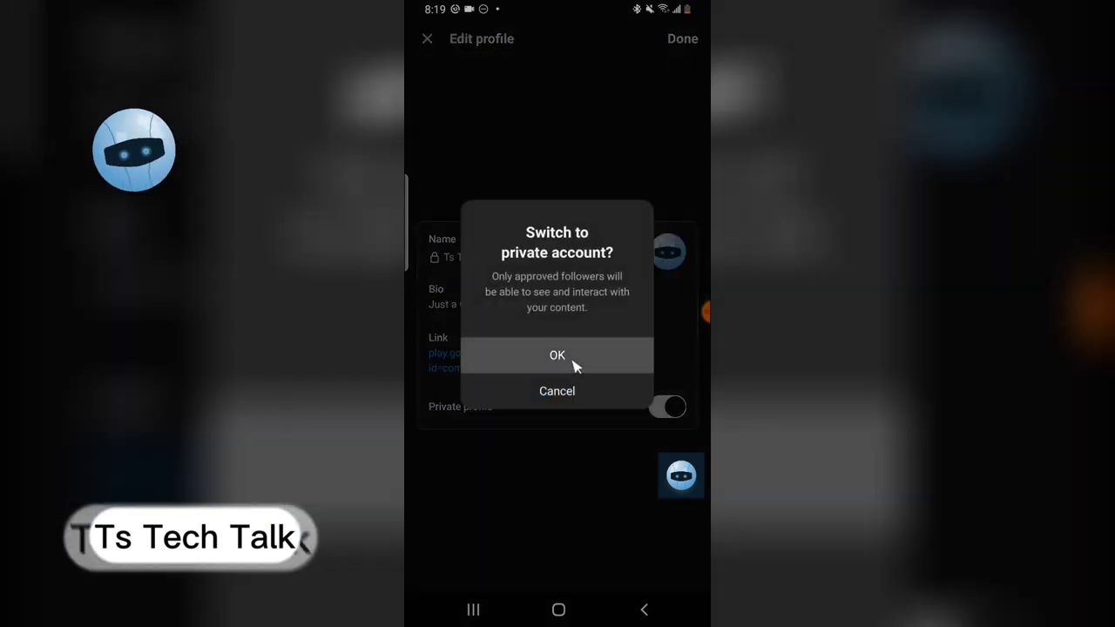
click(557, 354)
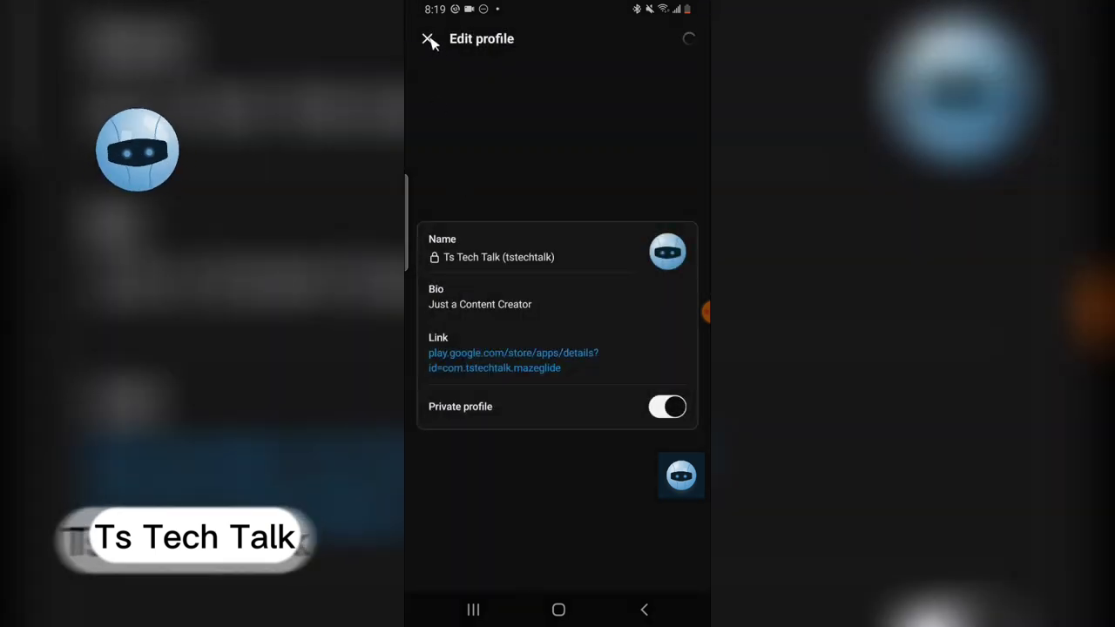
click(428, 41)
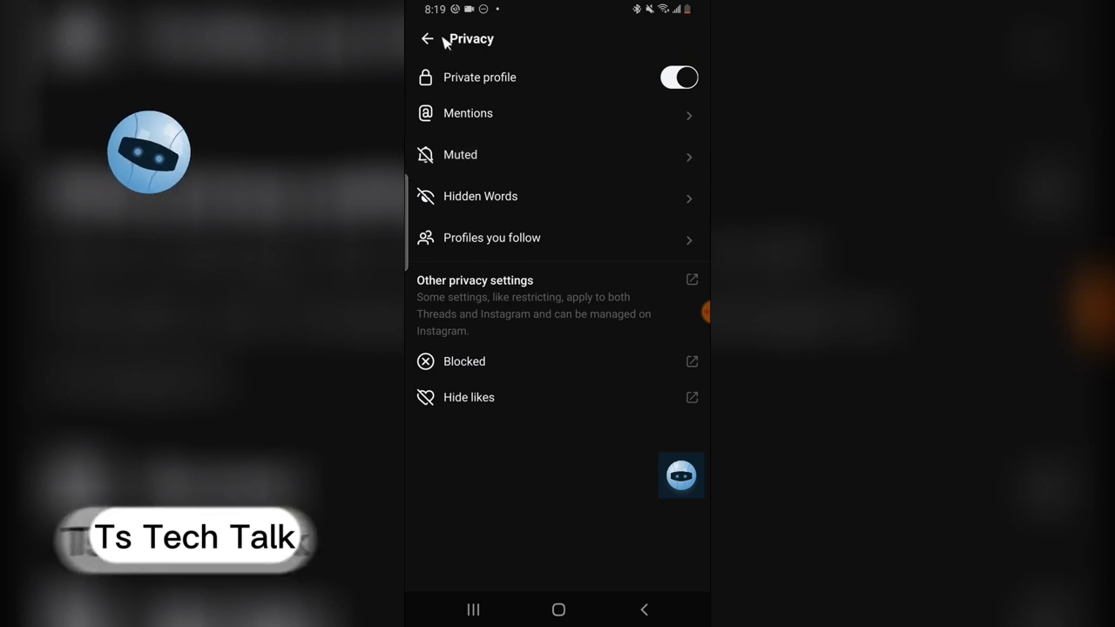
Turn off Private profile in Privacy settings and return to the profile page
click(426, 39)
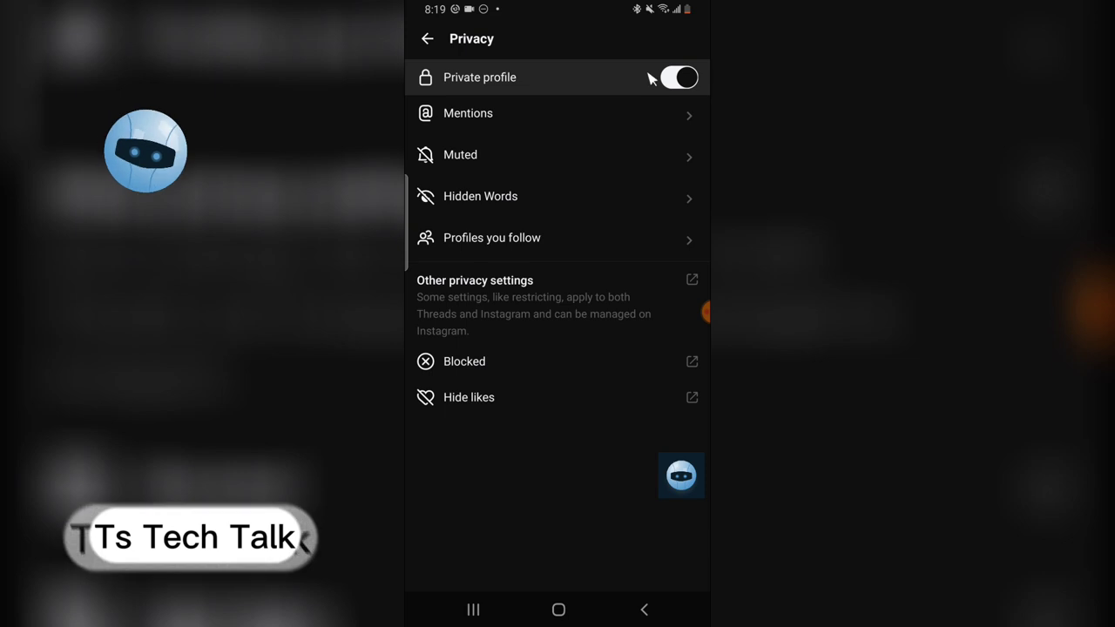
click(679, 77)
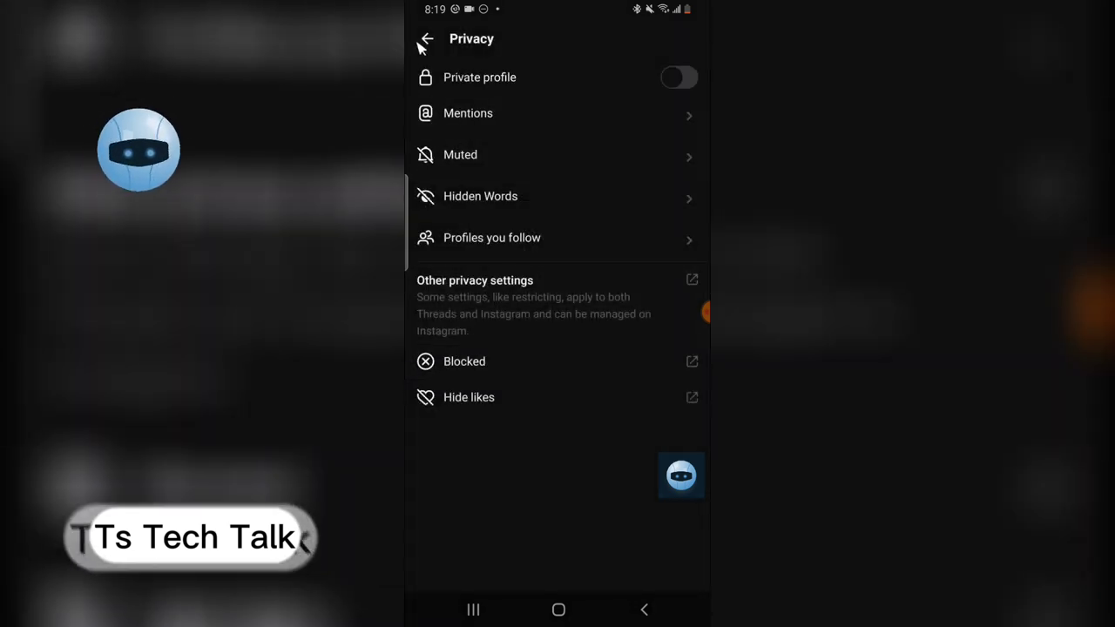
click(425, 38)
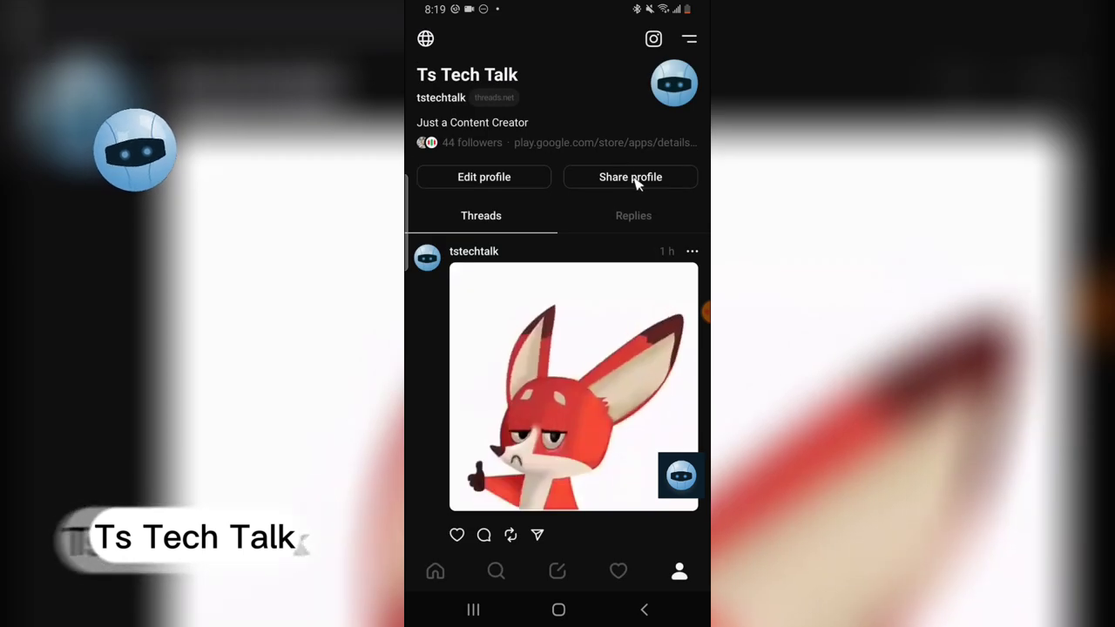
mouse_move(680, 307)
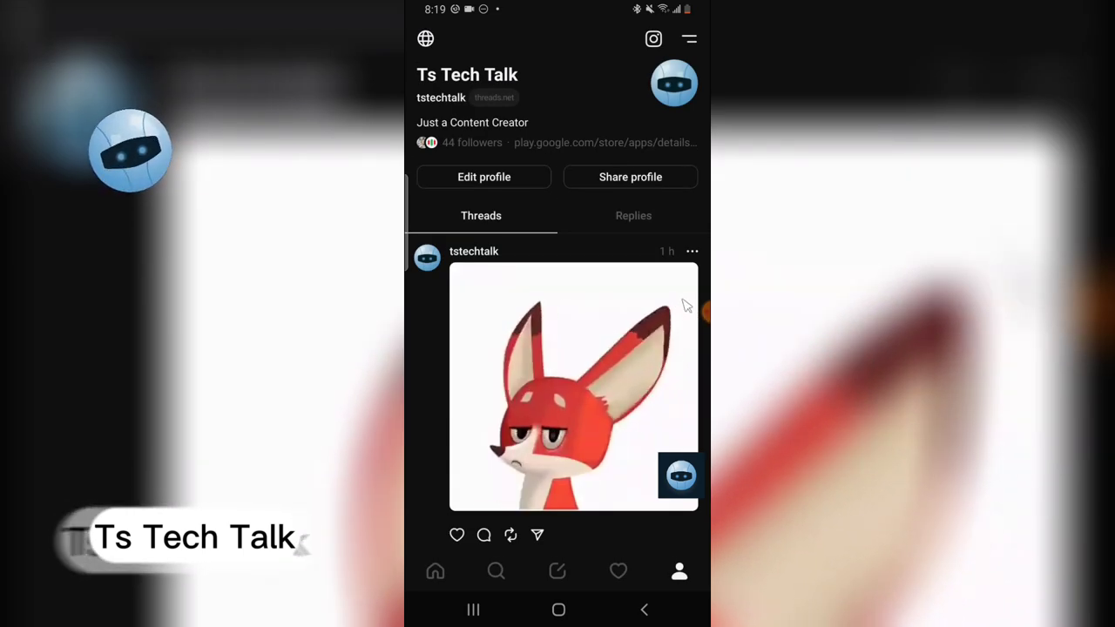
mouse_move(697, 329)
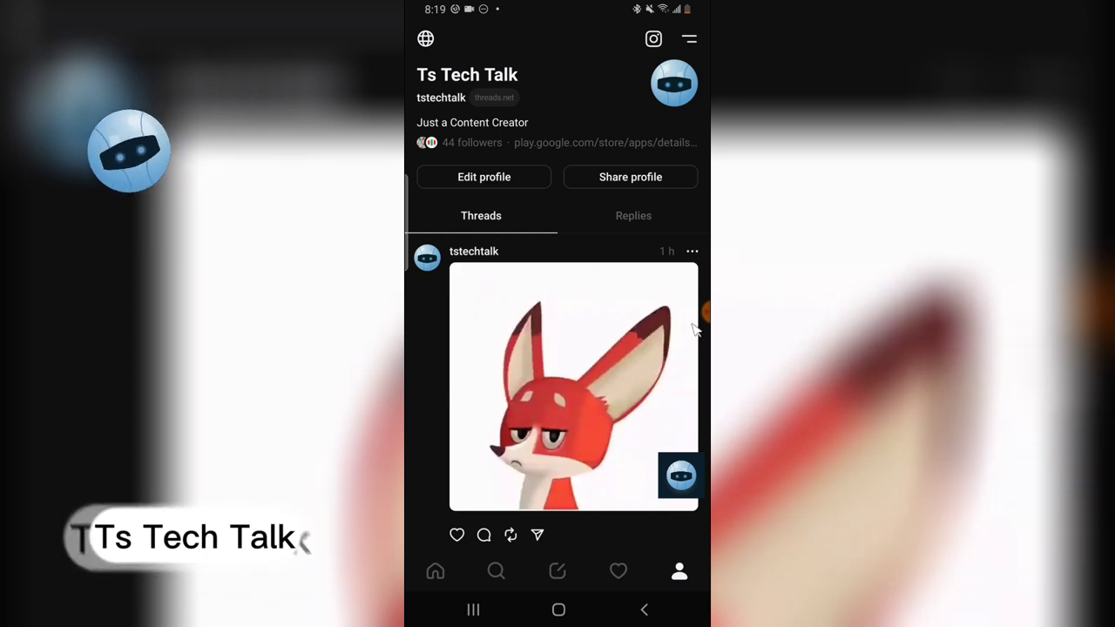